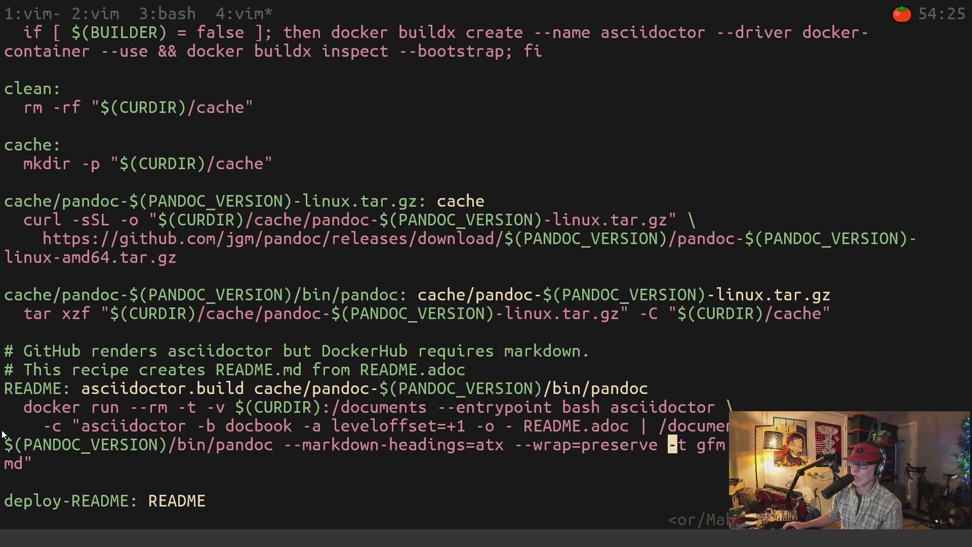
double_click(147, 388)
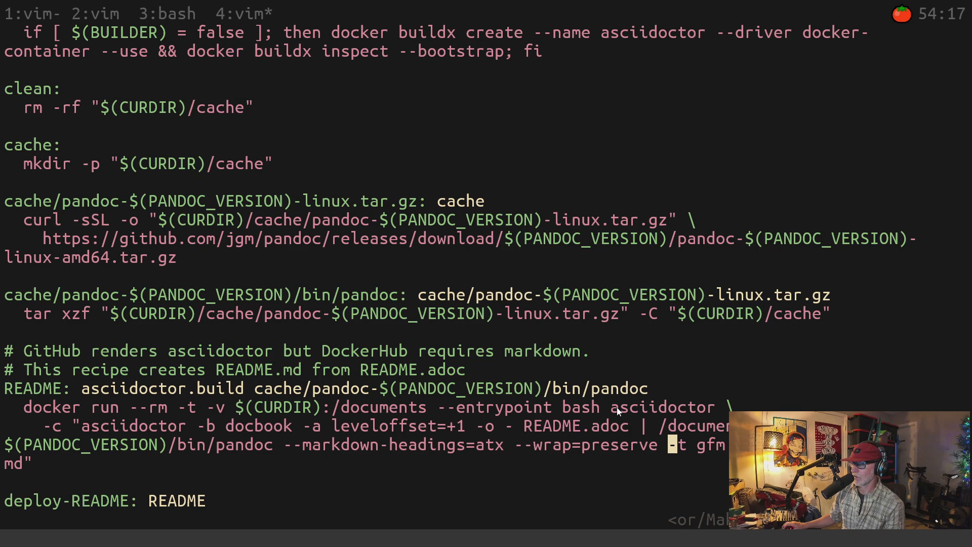
mouse_move(136, 426)
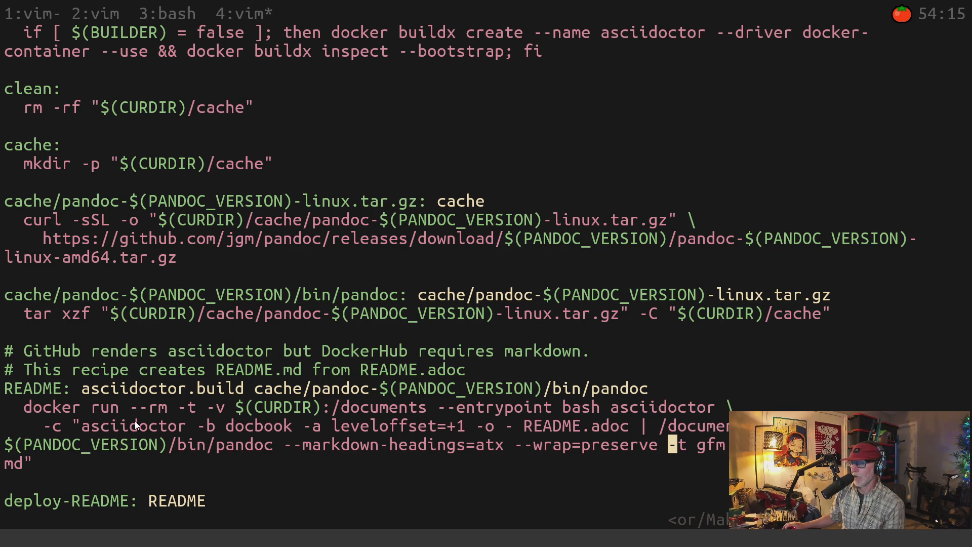
mouse_move(480, 431)
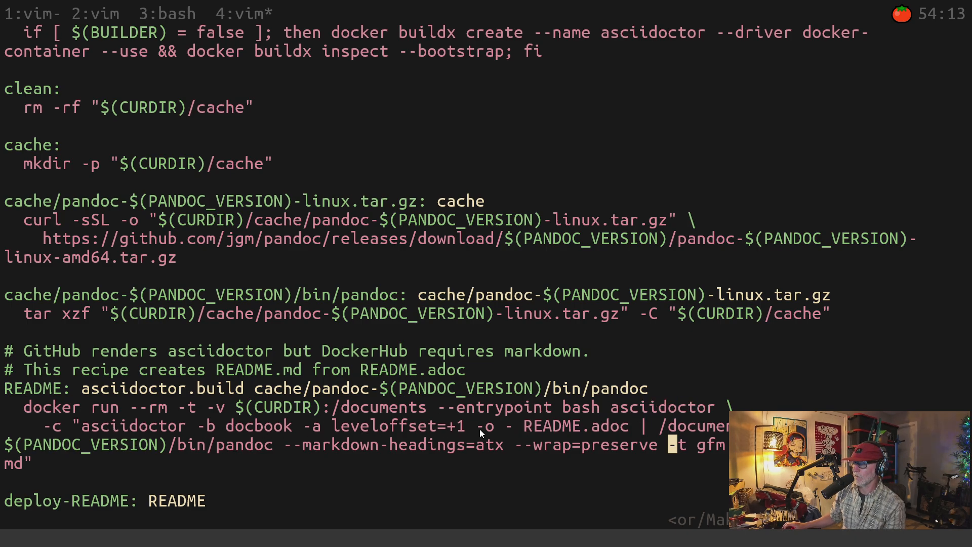
double_click(577, 426)
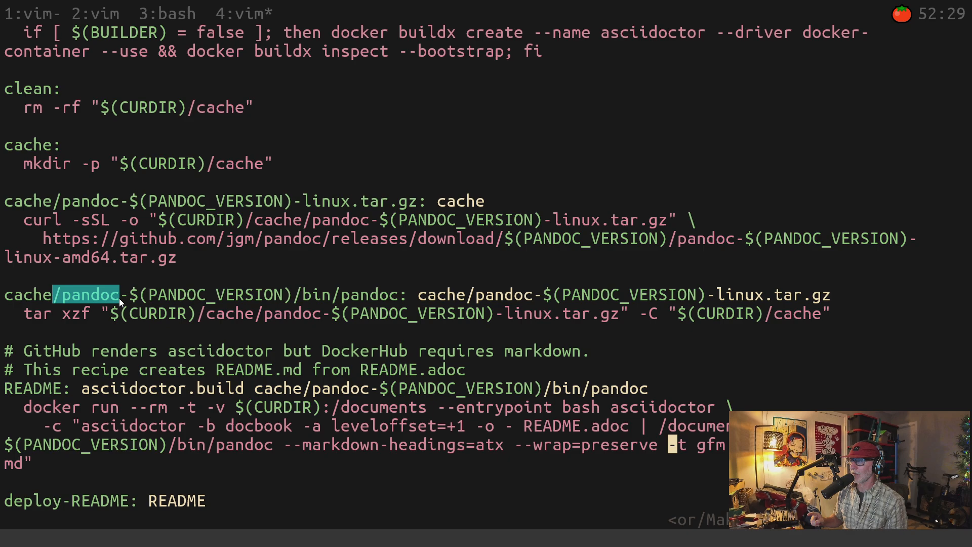
mouse_move(101, 324)
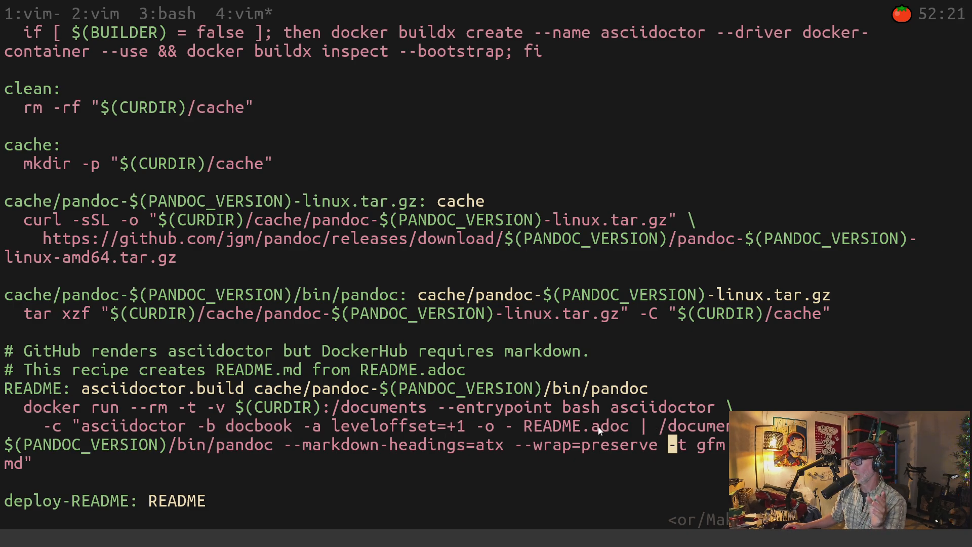
mouse_move(282, 444)
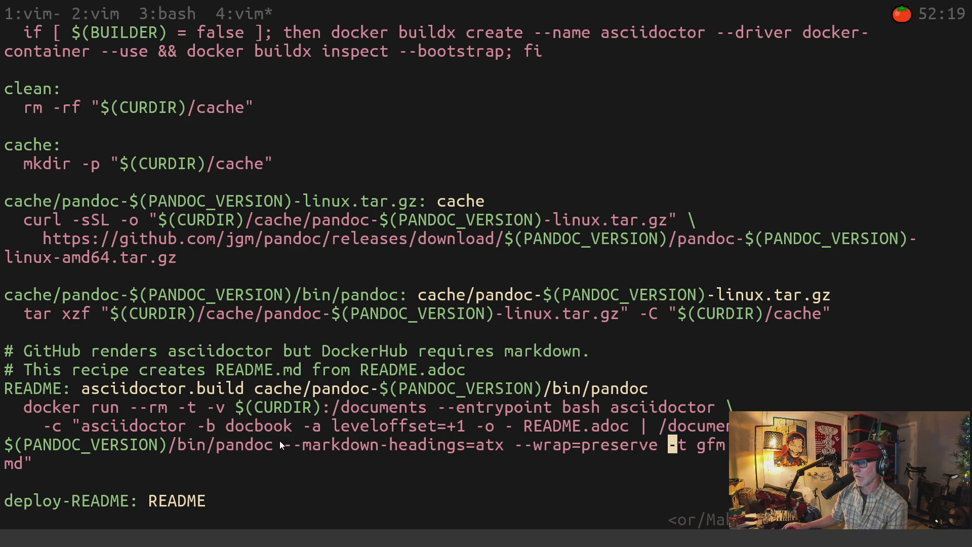
mouse_move(384, 451)
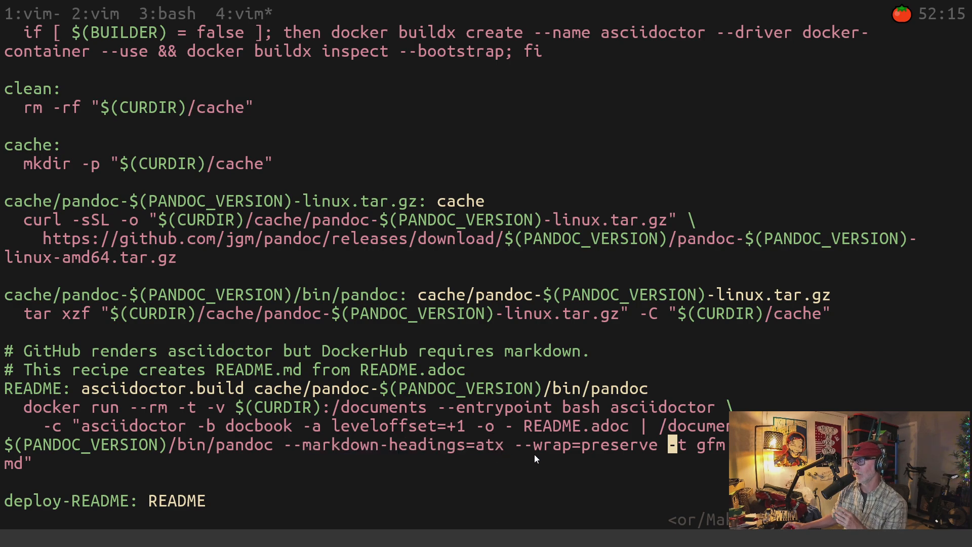
mouse_move(540, 450)
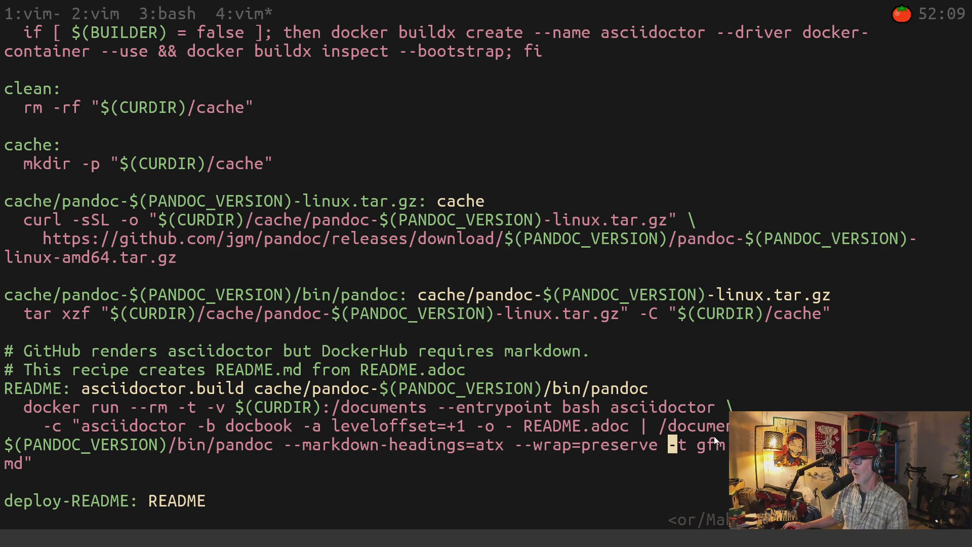
double_click(710, 445)
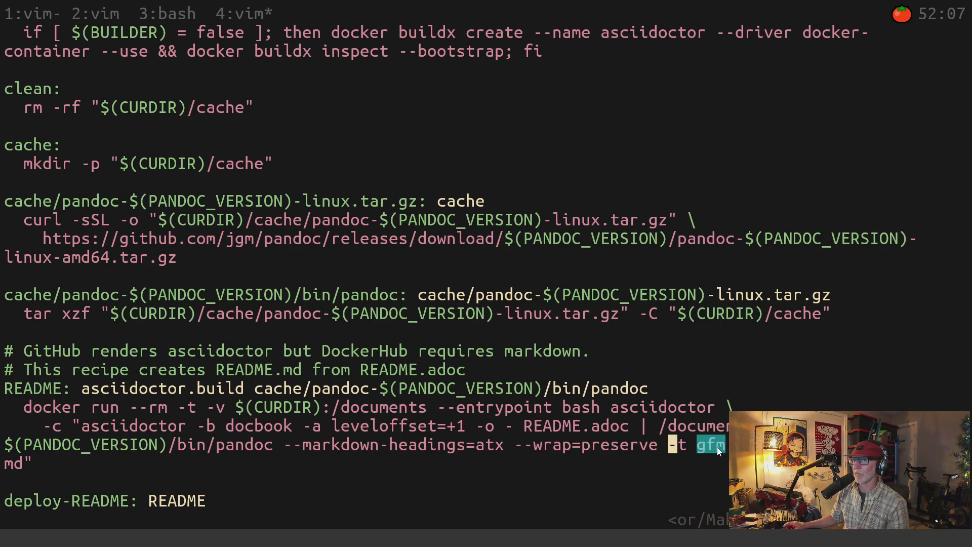